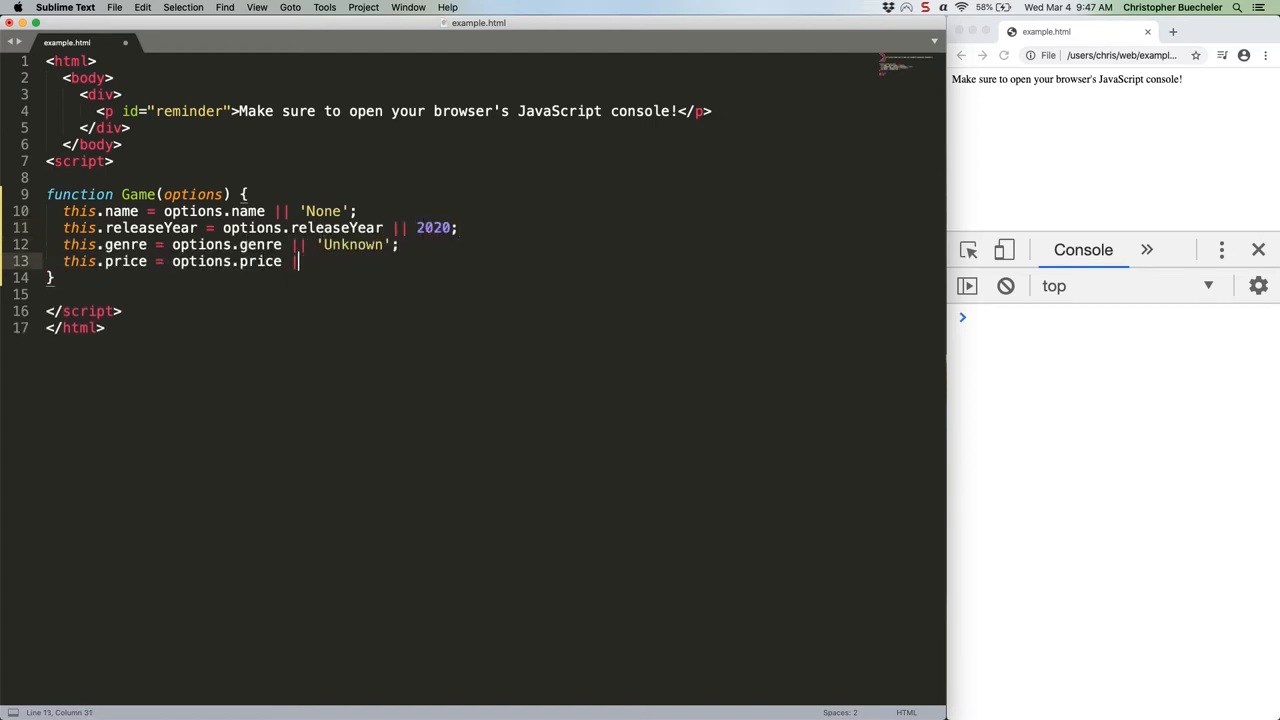
type("this.onSale = op")
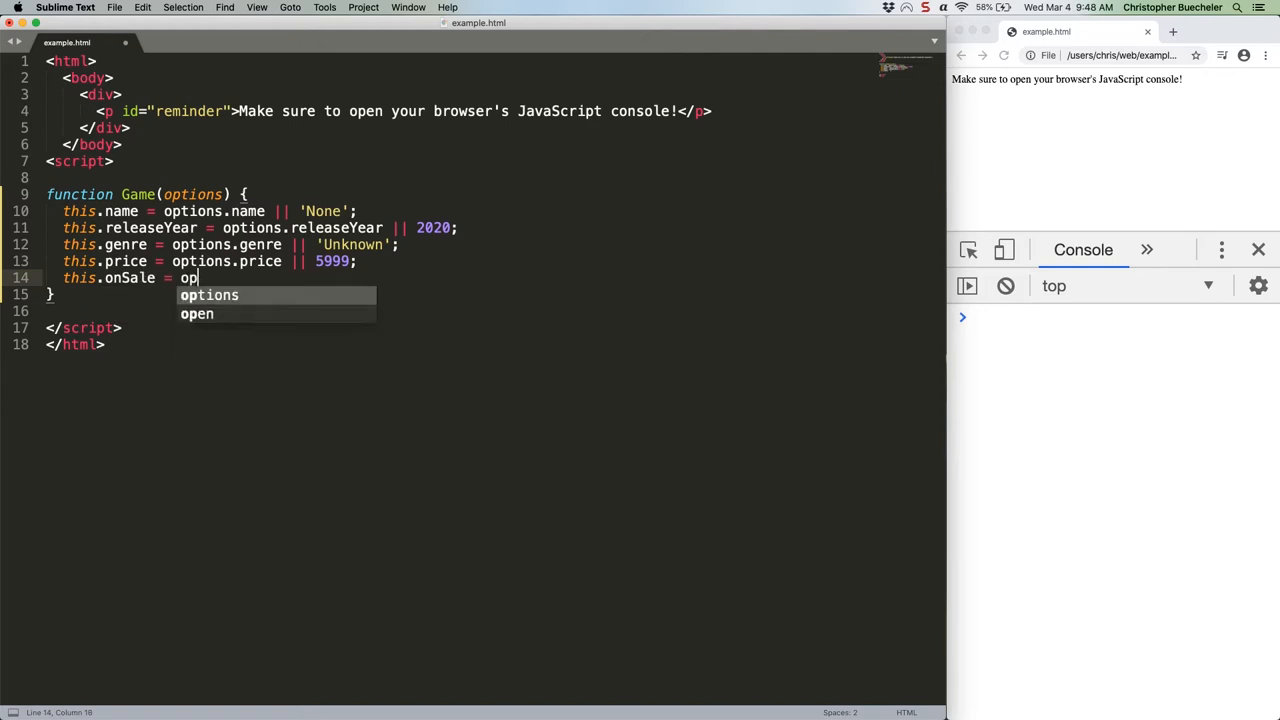
type("options.onSale || false;")
type("this.discount = options.discount || 0;")
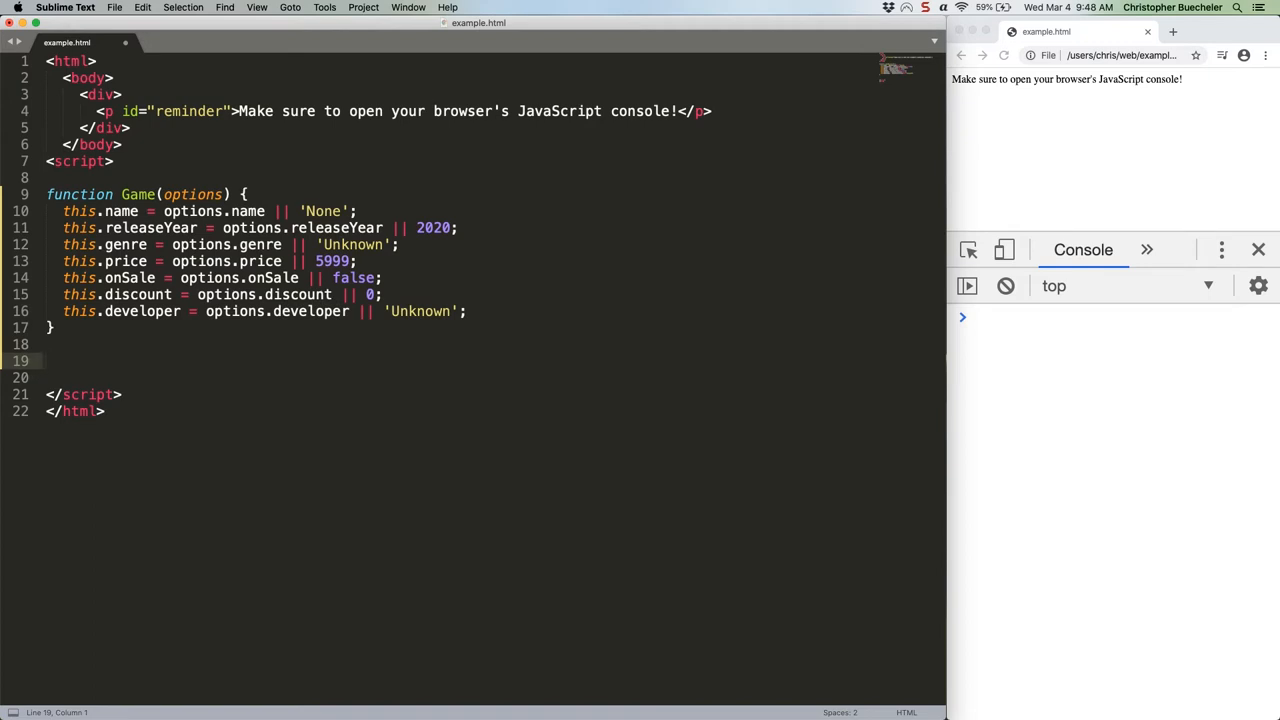
type("Game.prototype = {")
left_click(490, 376)
type("getSalePrice: () => Math.round(")
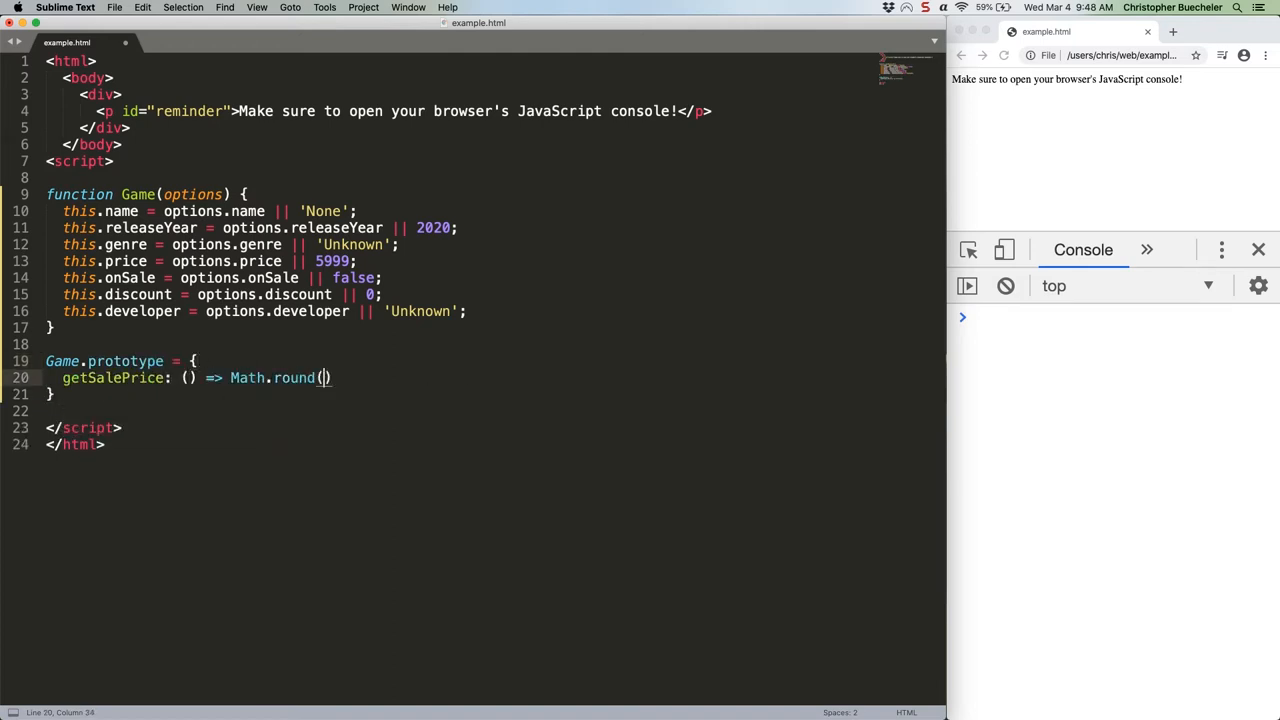
type("this.price - this.price * this.discount, 10")
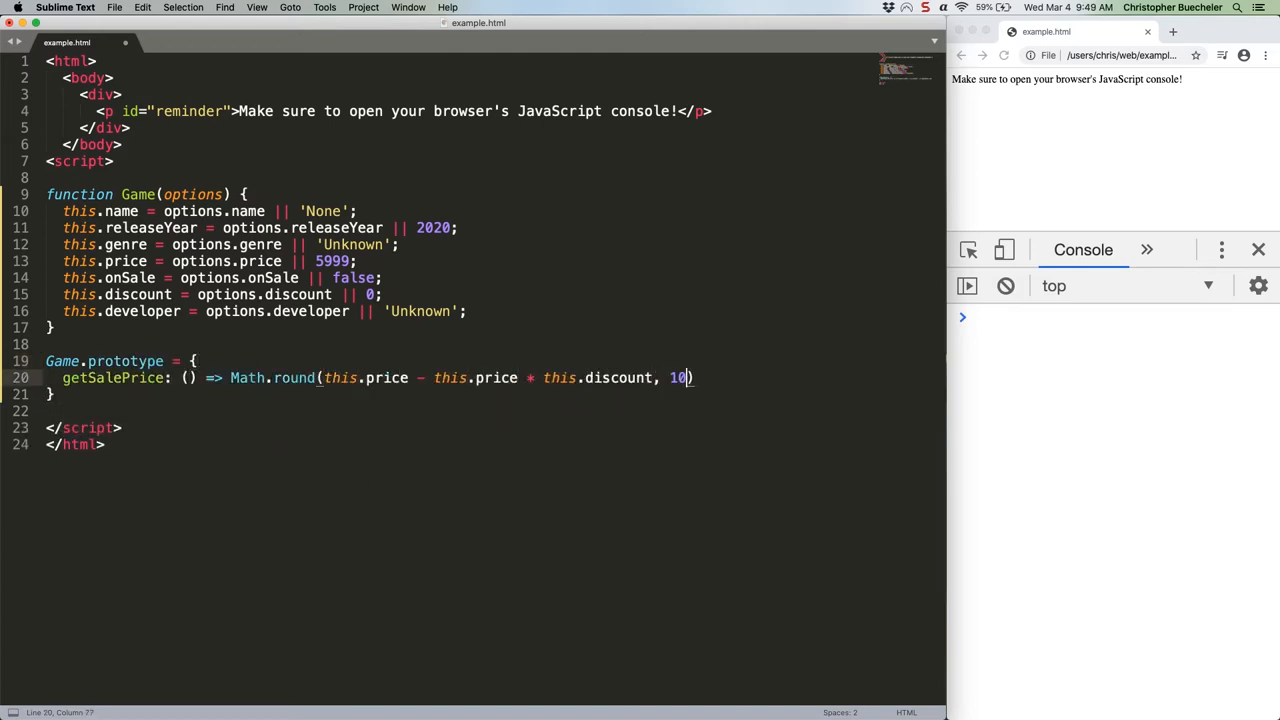
type(";")
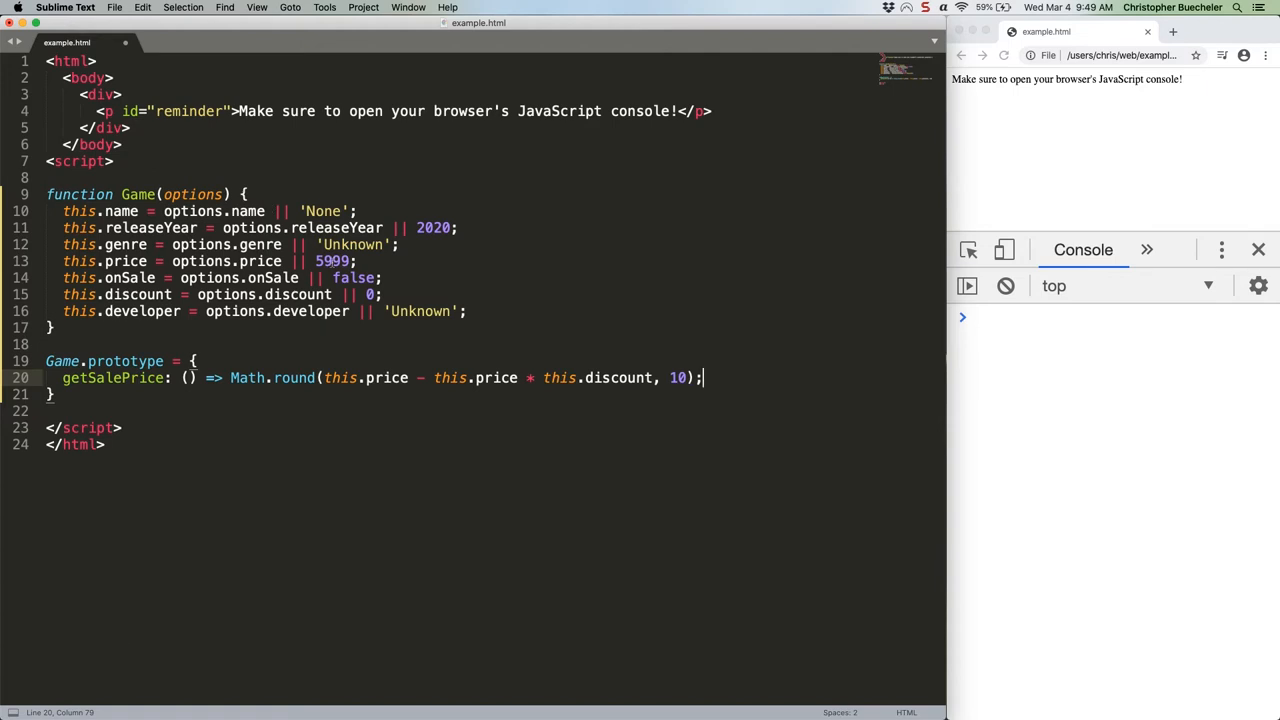
type("const newGame = new")
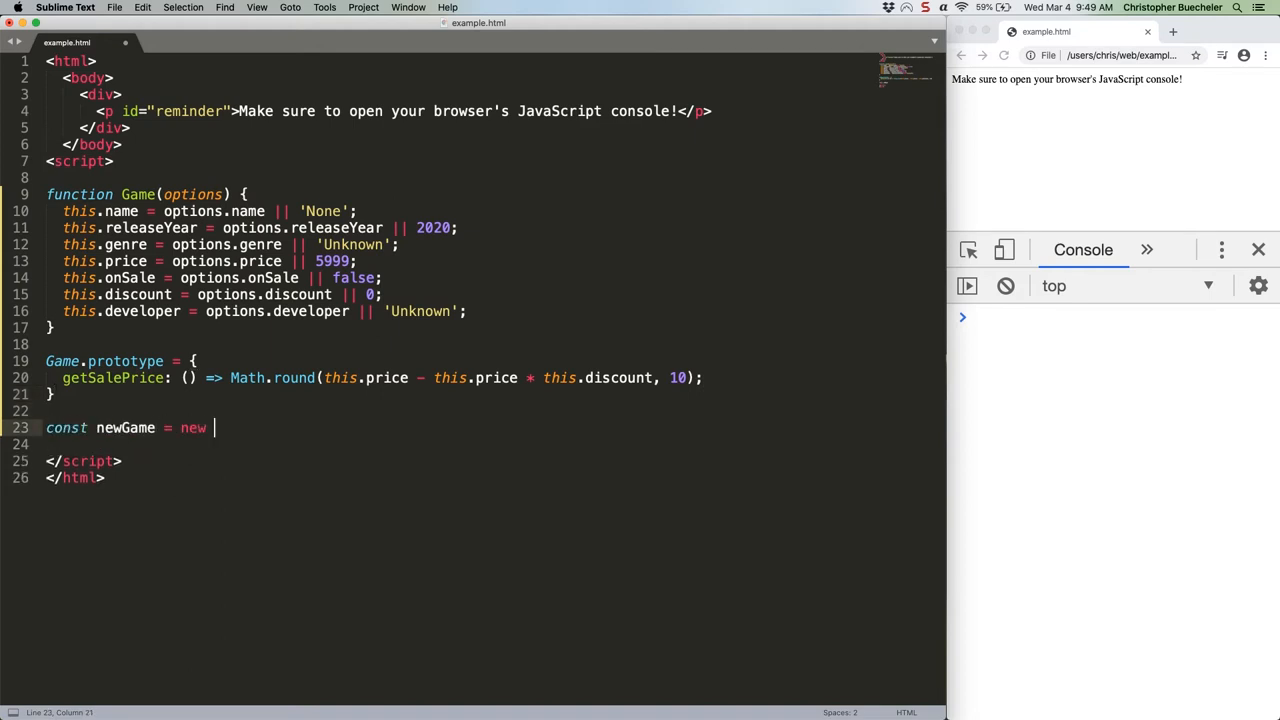
type("Game({")
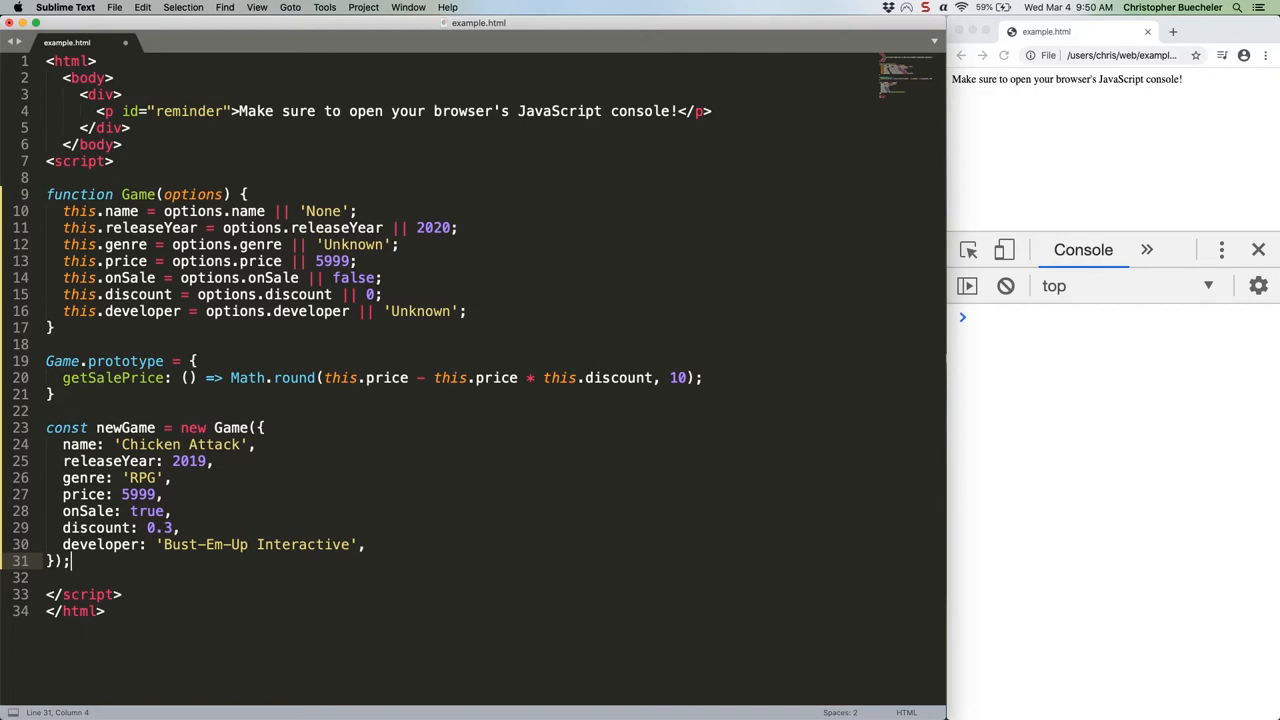
type("for (let key of")
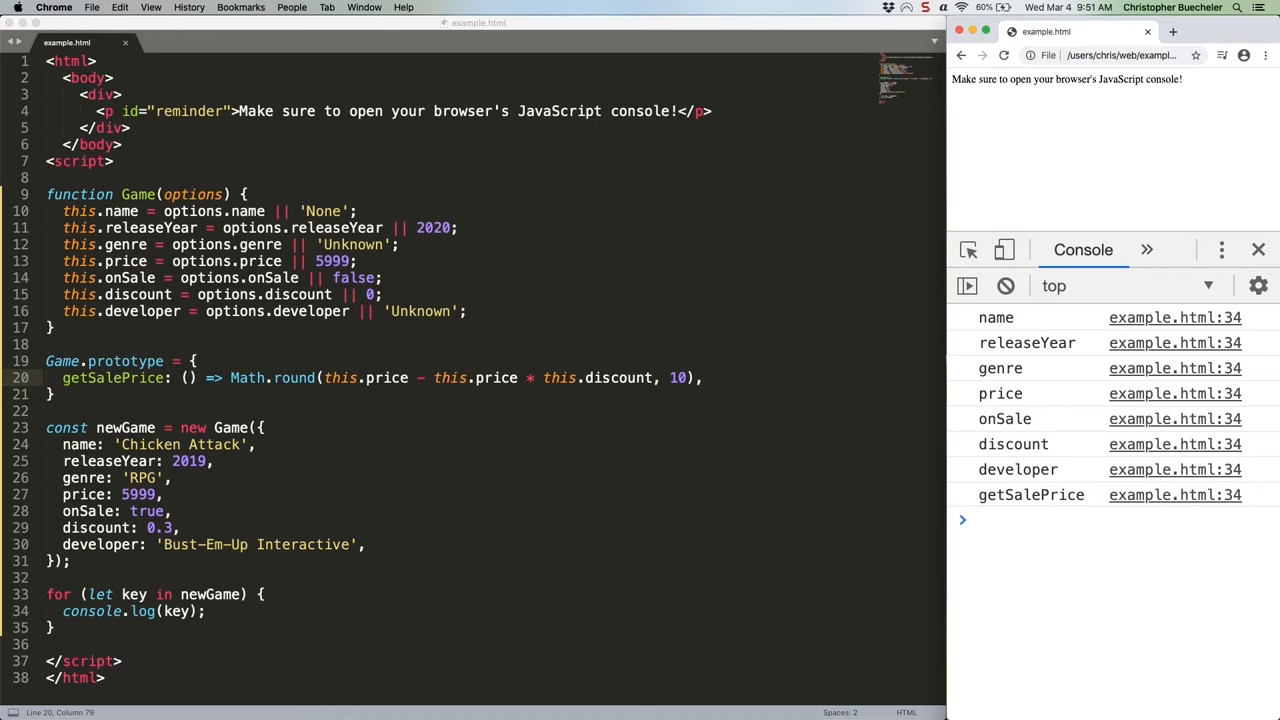
type("console.log('=========');")
type("const justNameAnd")
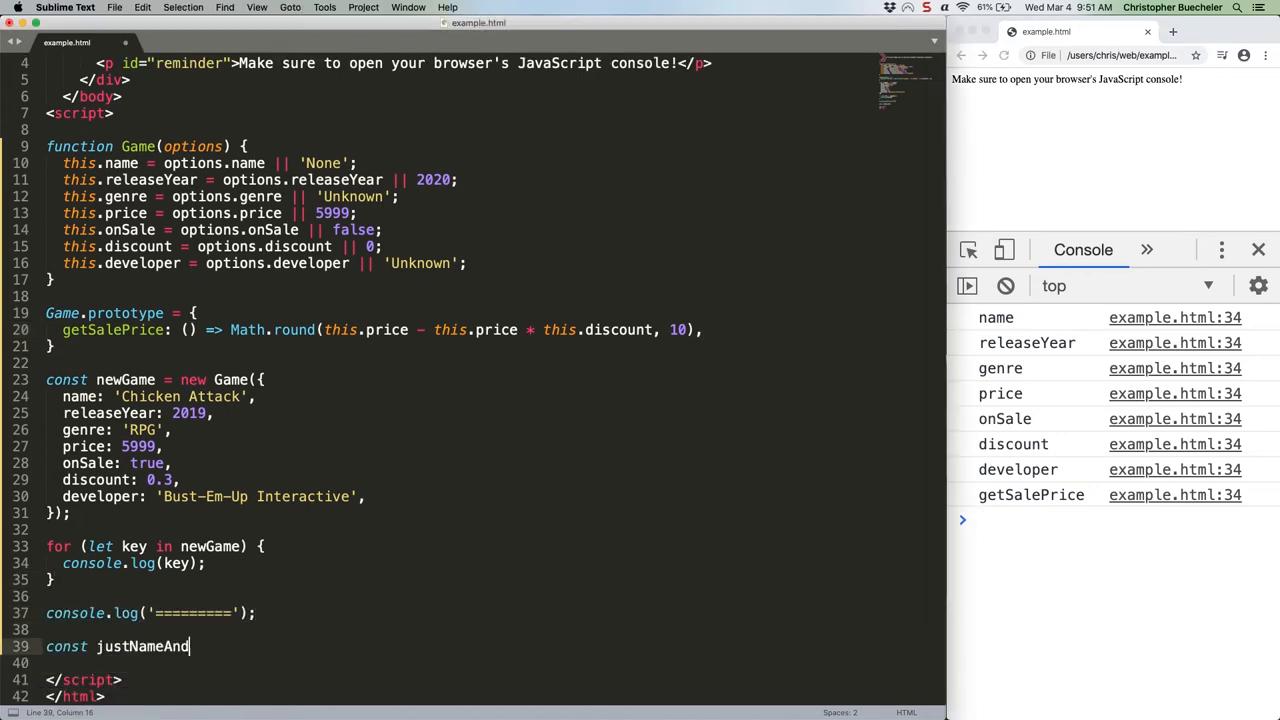
type("GenreKeys = Object.keys(newGame).filter(key => key === 'name' || key === 'genre');")
left_click(494, 664)
type("console.log(justNameAndGenreKeys);")
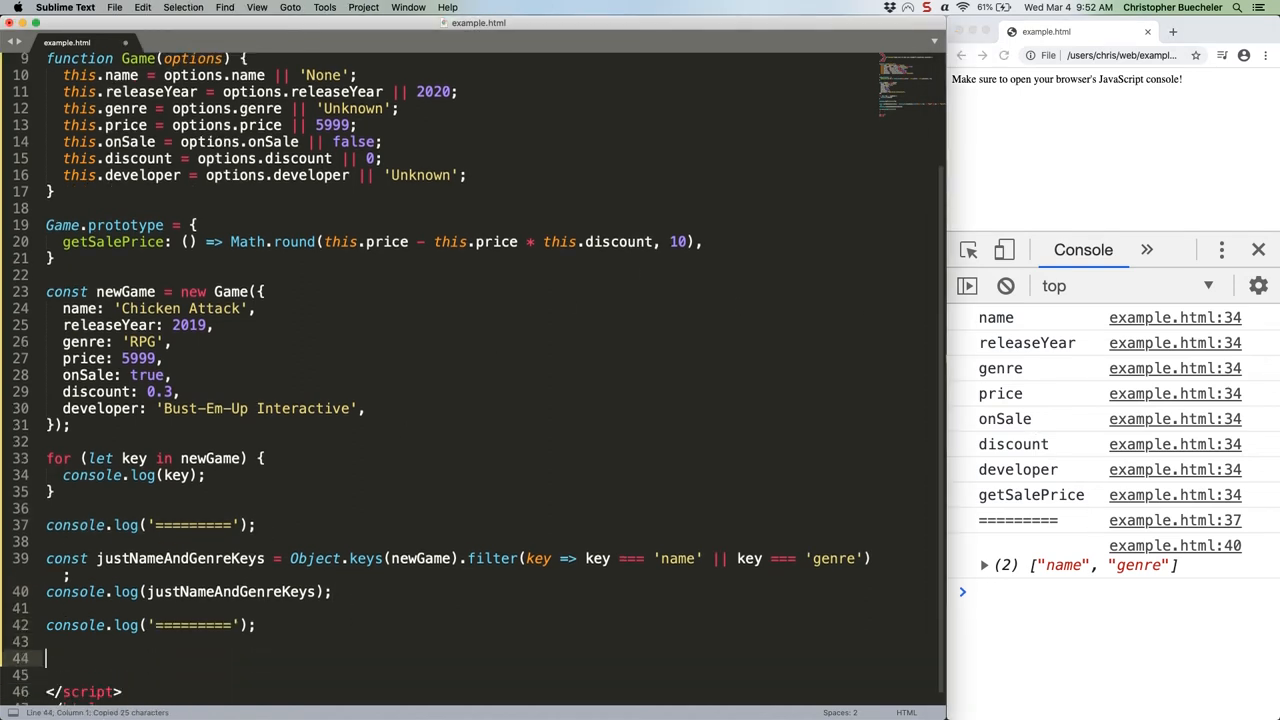
type("const gameKeys = Object.keys(newGame);")
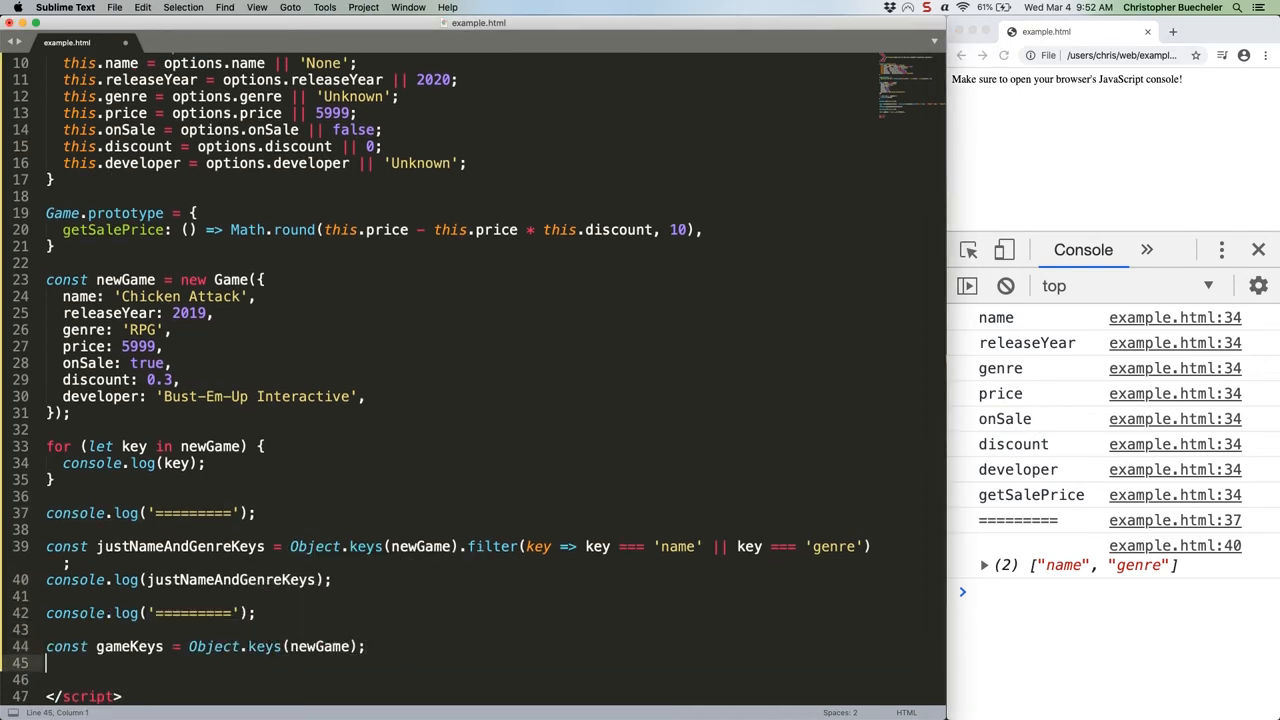
type("gameKeys.forEach")
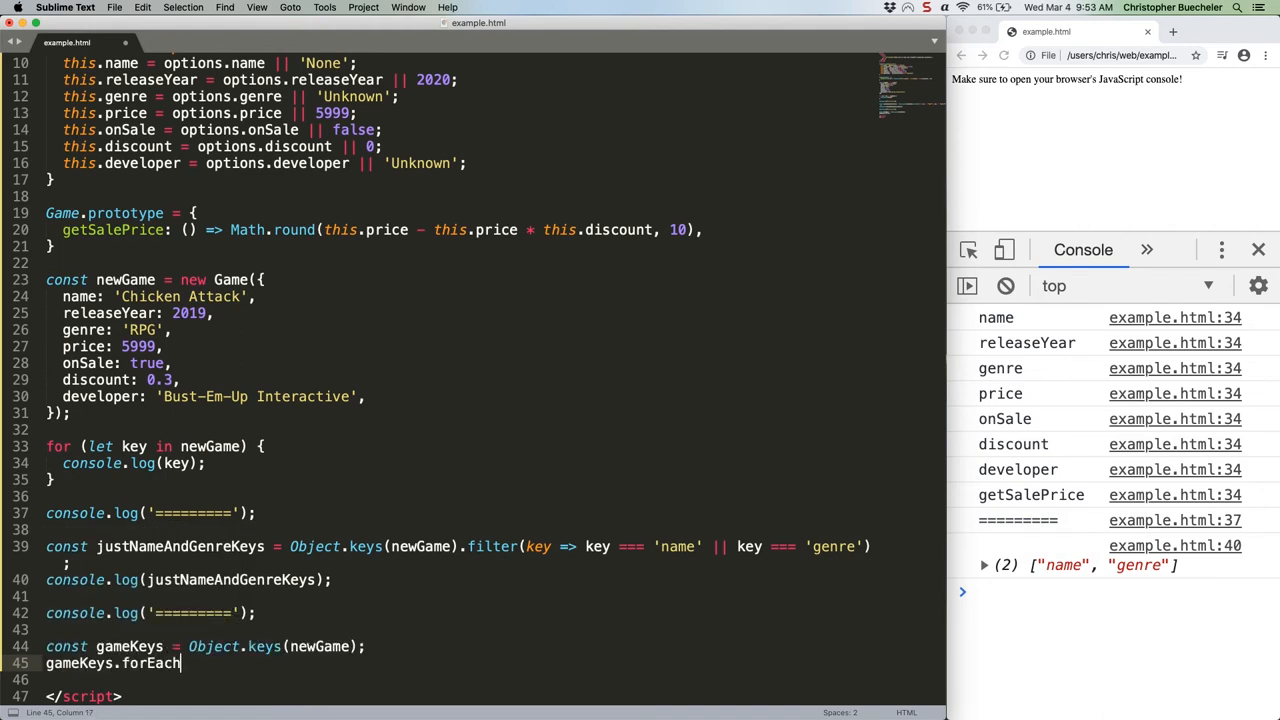
type("(key => {")
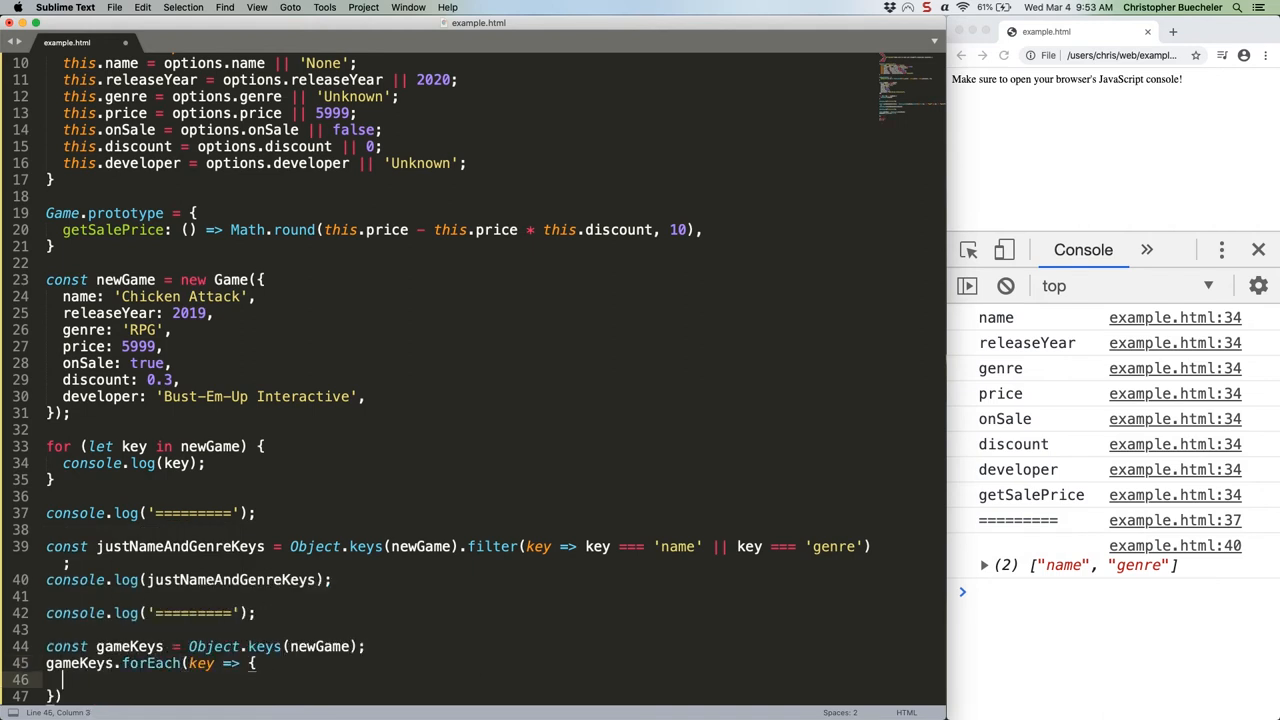
type("if (typeof newGame[key] === 'string')")
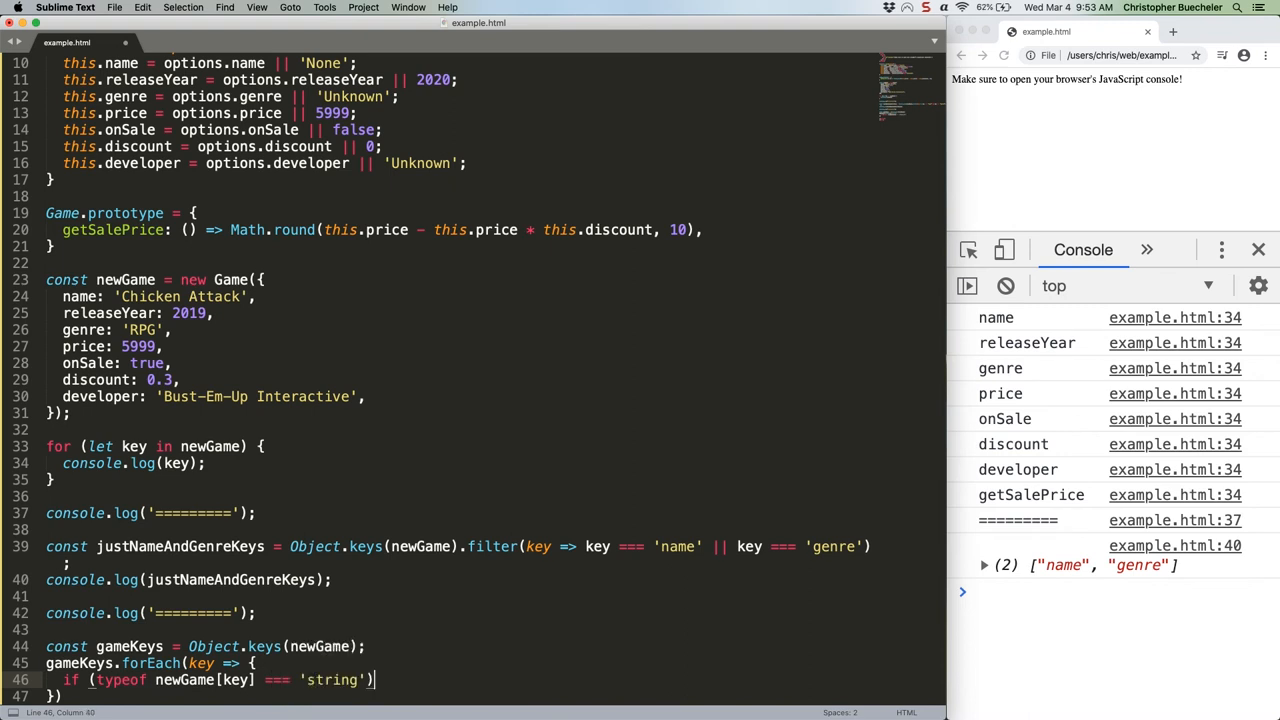
type("{")
type("console.log(Object.values(newGame).filter(value => type value === 'number'));")
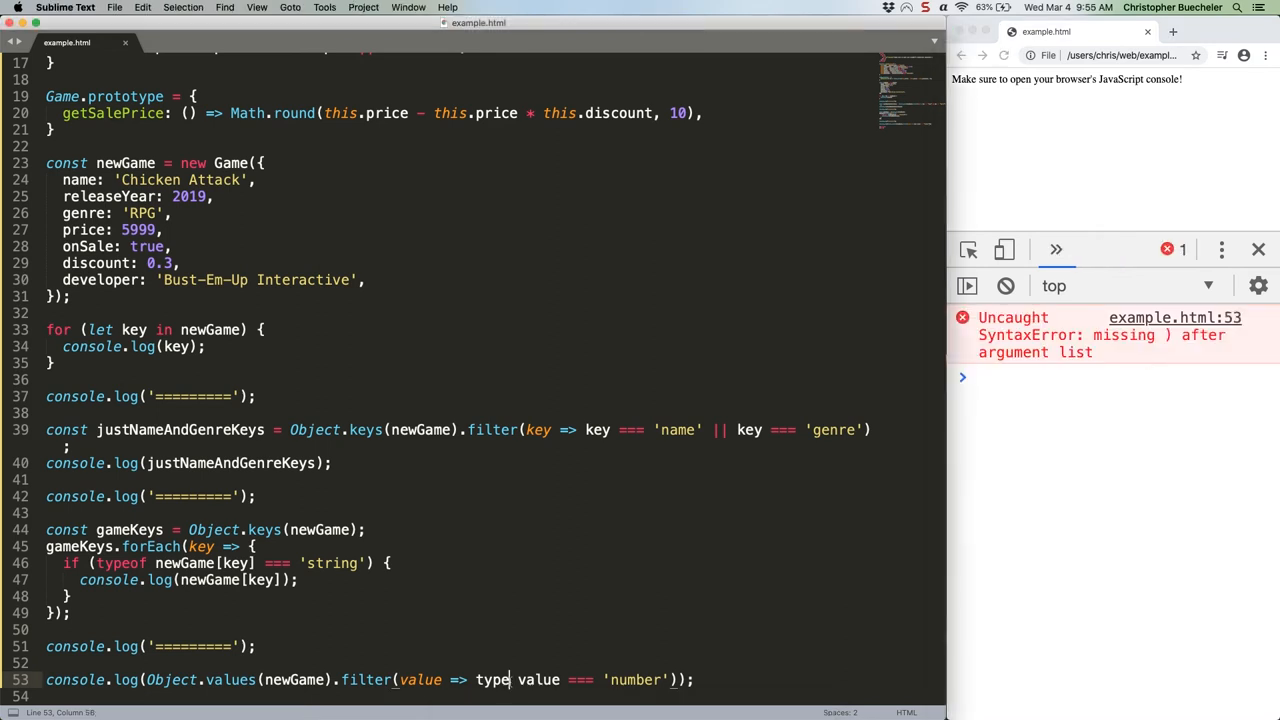
type("of")
type("console.log('key: ' + ")
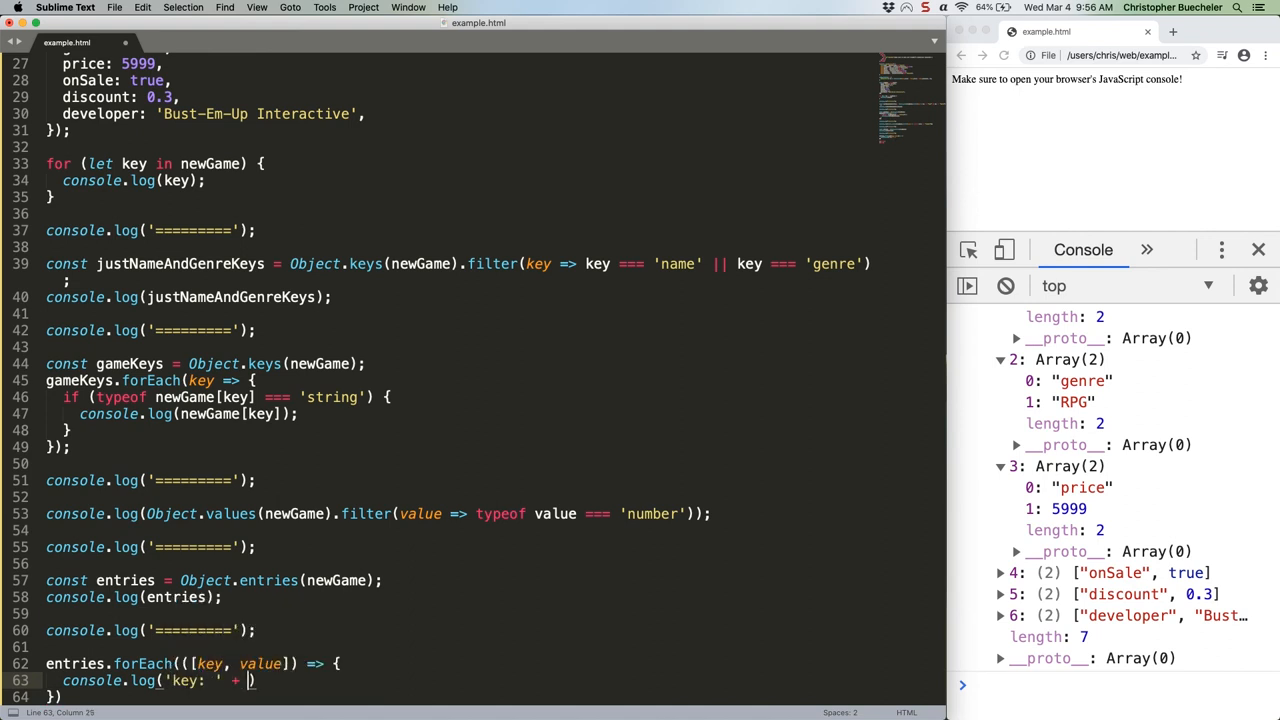
type("key + ', value: ' + value);")
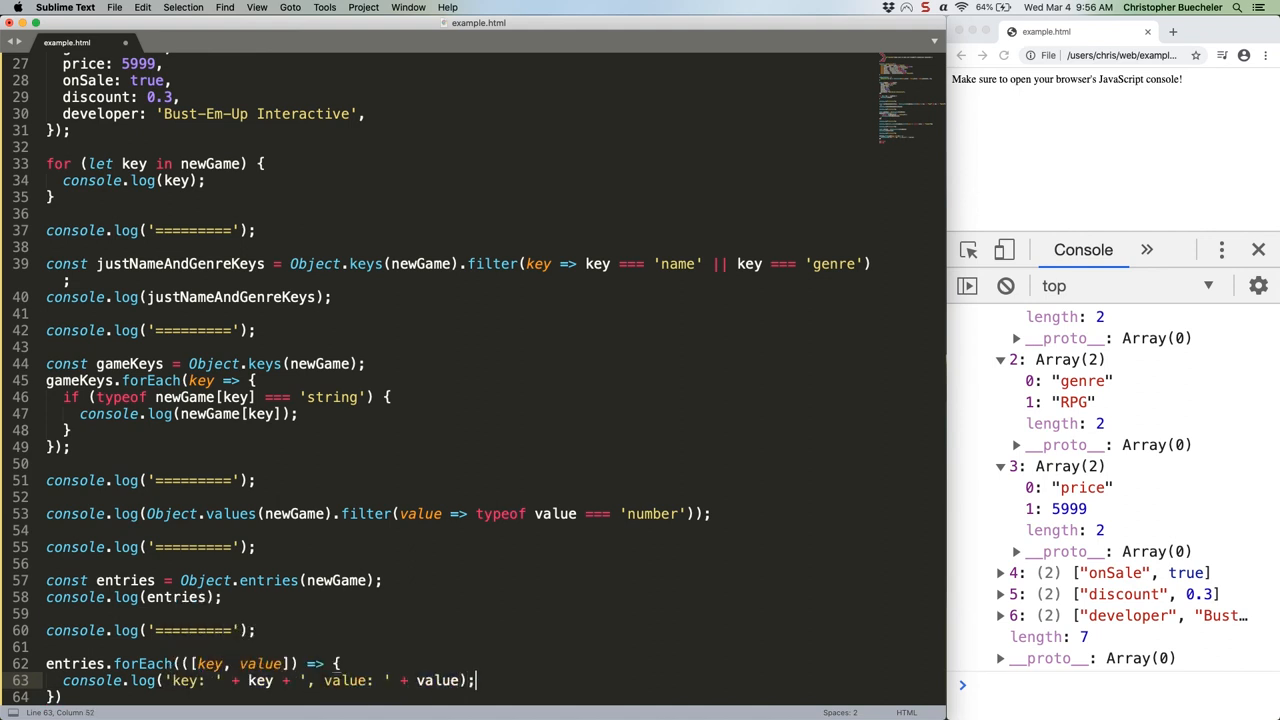